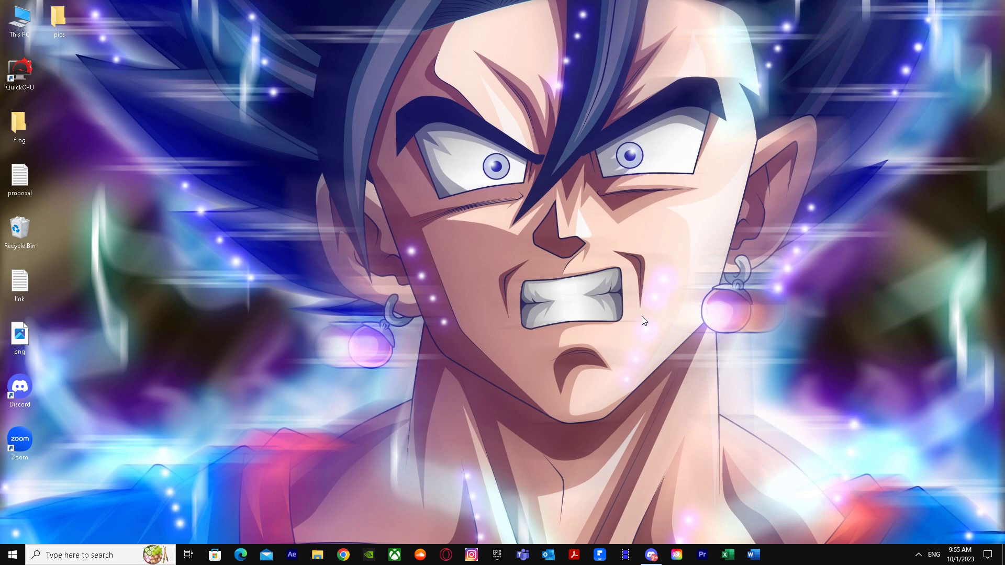
Launch Microsoft Word from the taskbar.
click(752, 555)
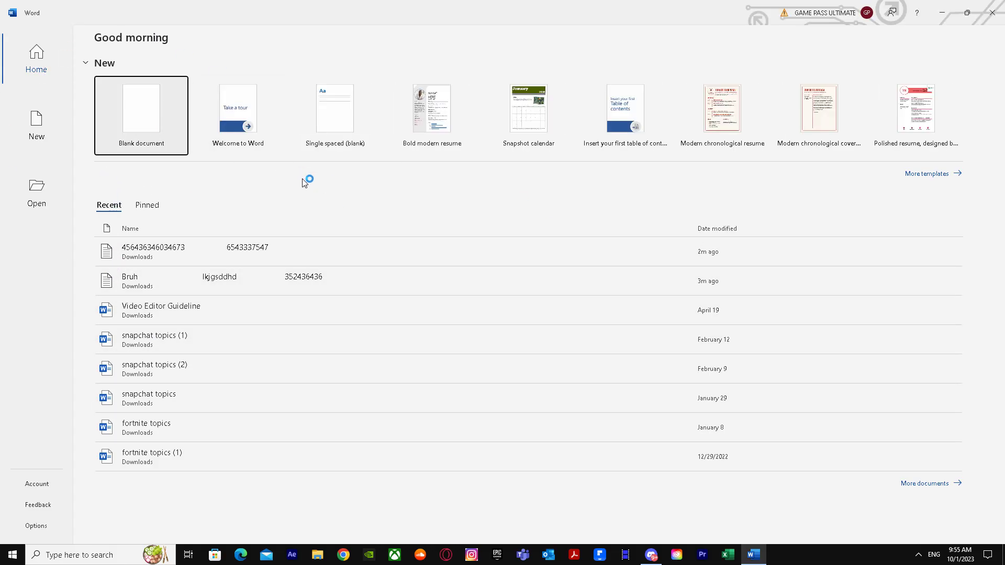
mouse_move(317, 191)
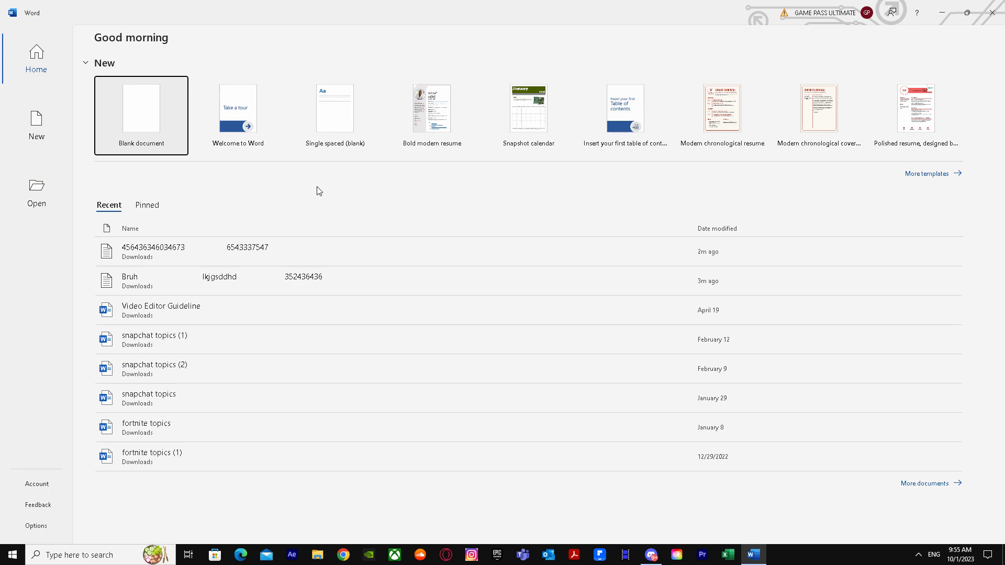
mouse_move(161, 260)
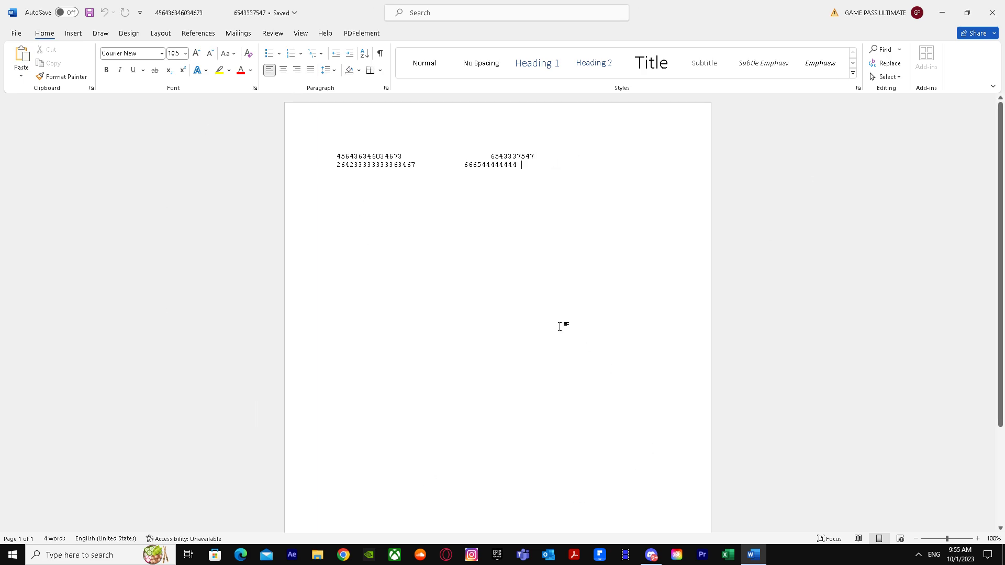
mouse_move(254, 186)
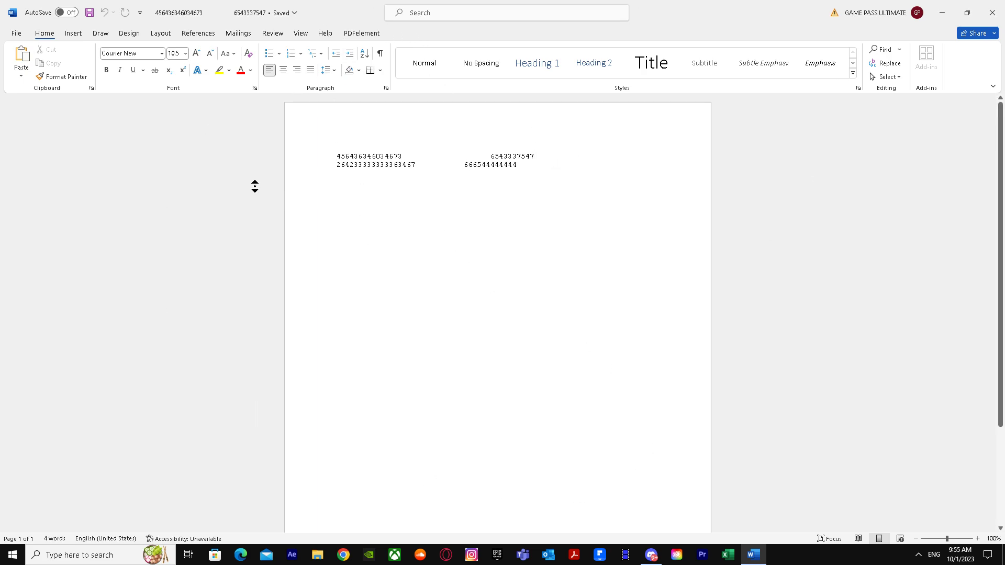
mouse_move(217, 158)
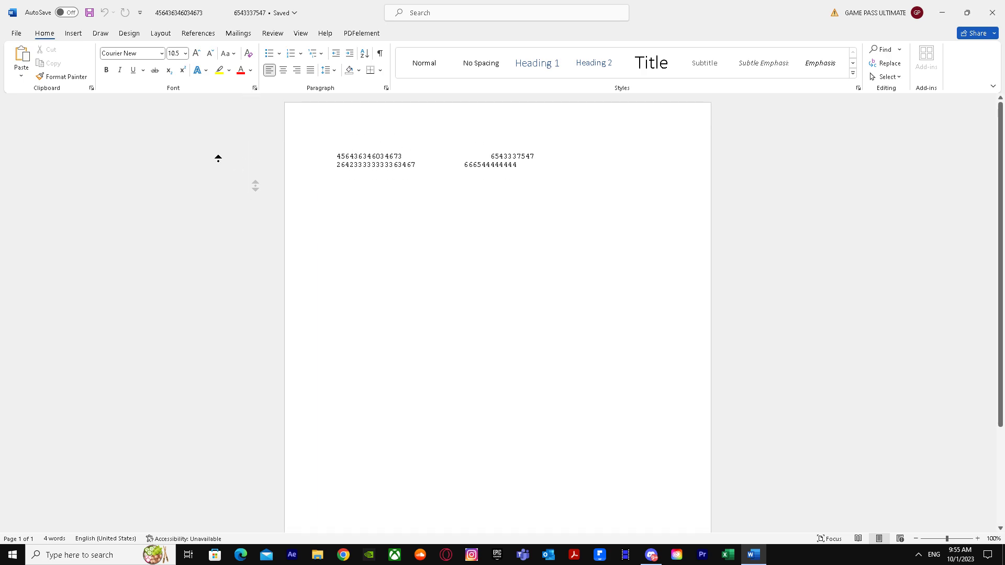
Save the number document under Save As with Plain Text as the file type.
click(15, 32)
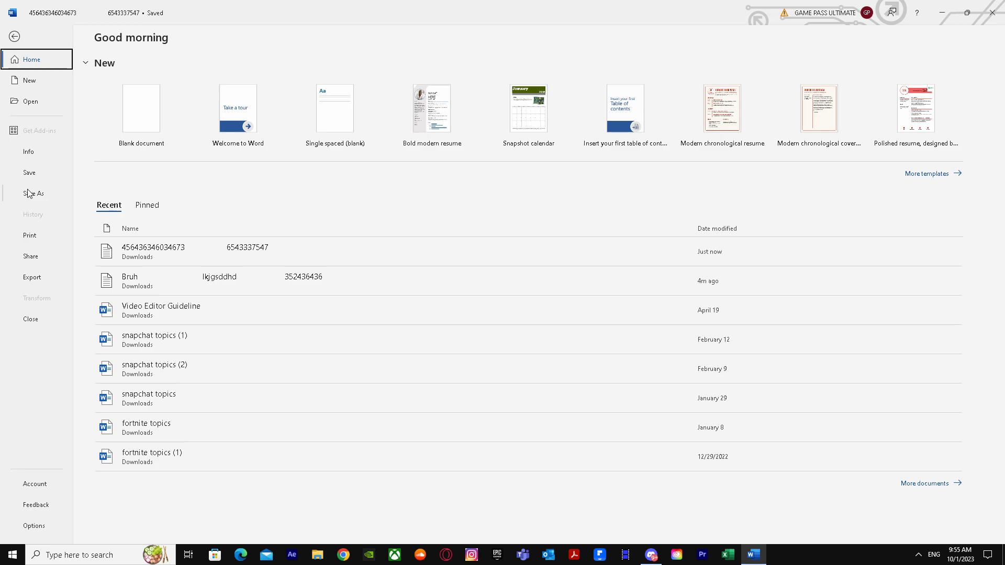
click(33, 193)
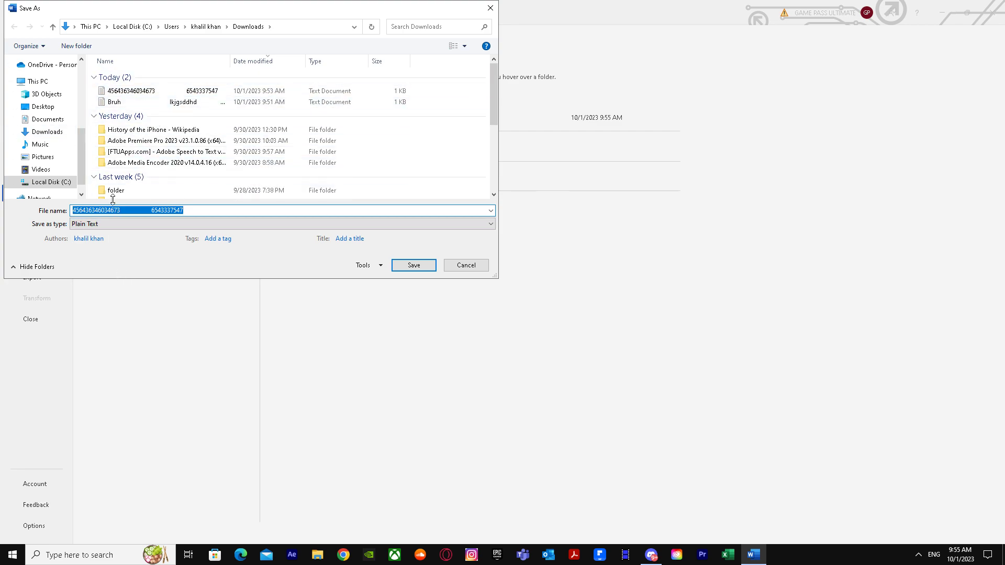
click(491, 223)
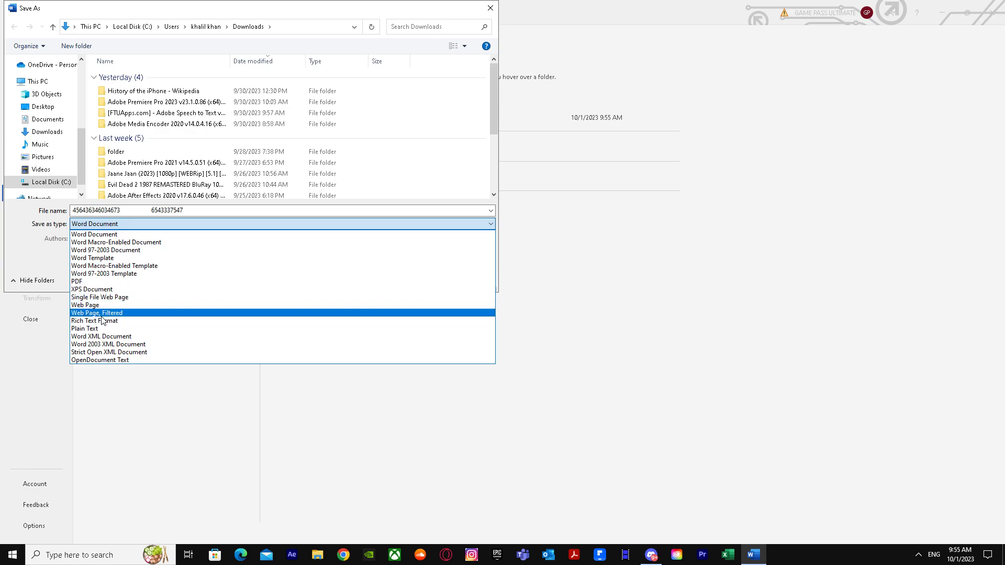
click(84, 328)
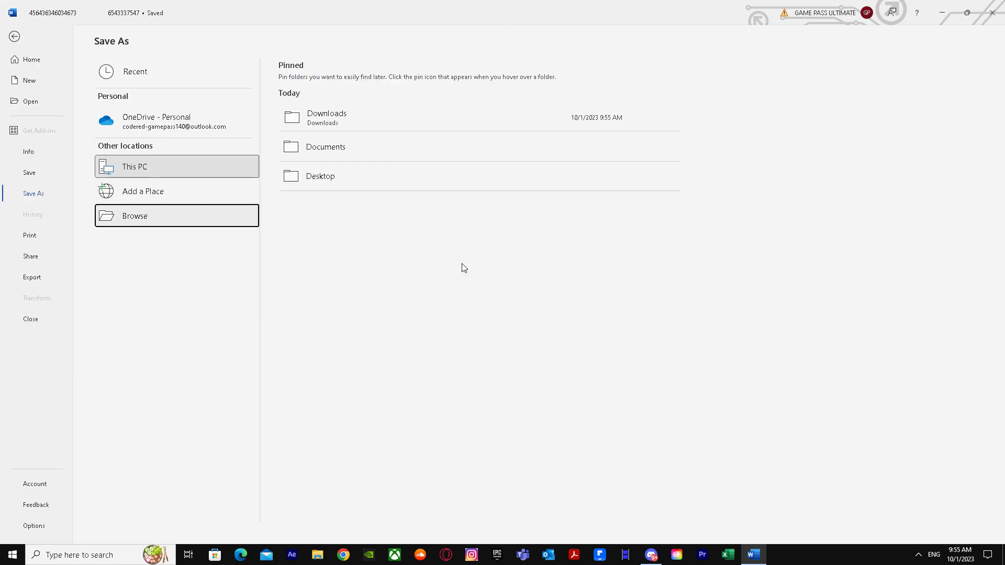
mouse_move(565, 254)
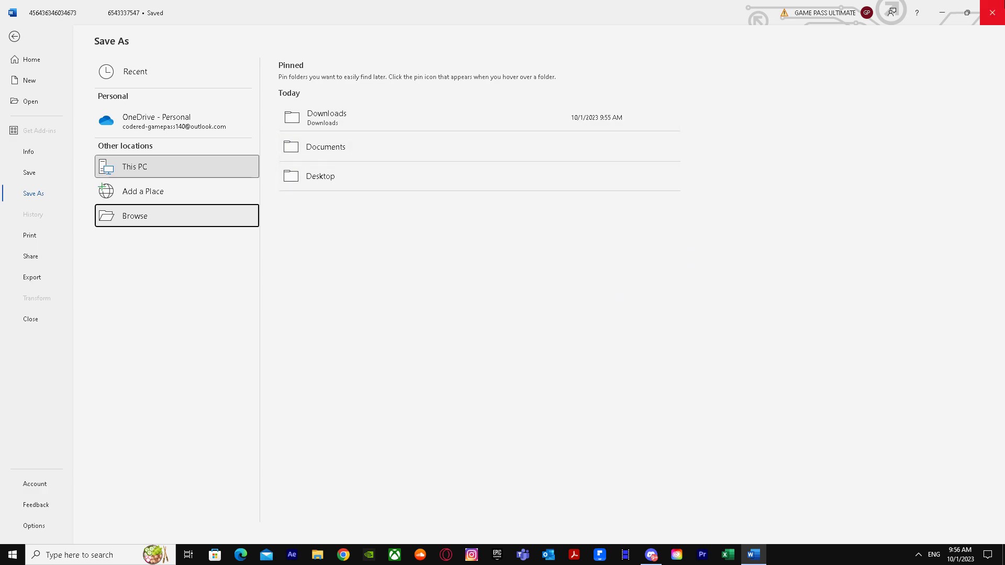
Close Word, launch Excel, create a blank workbook, and show the Data tab.
click(993, 12)
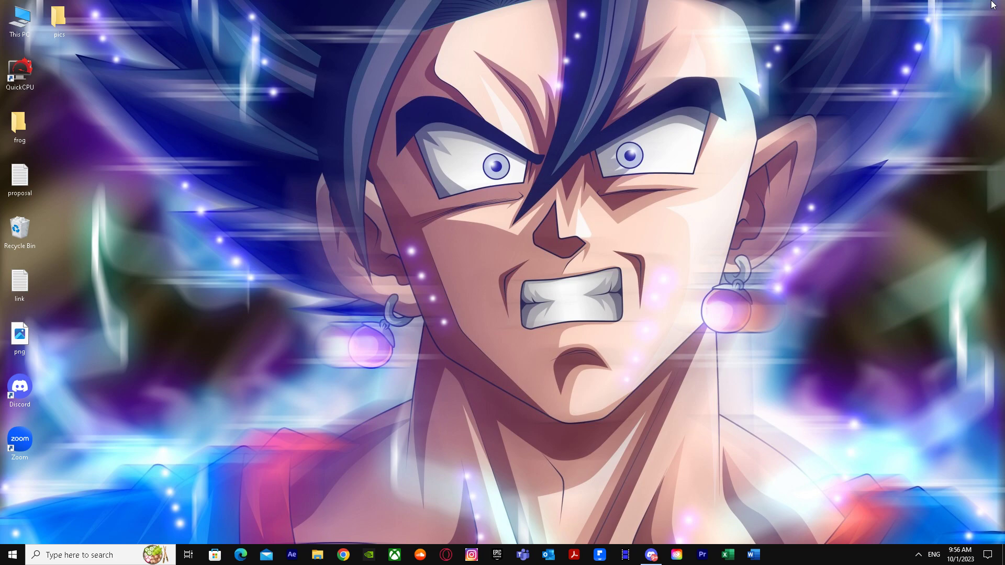
click(726, 555)
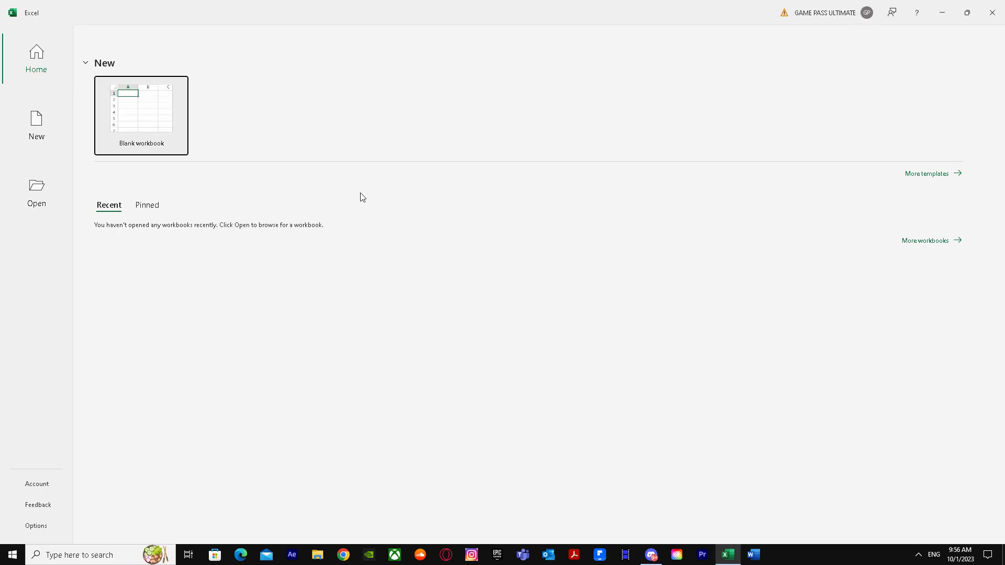
click(141, 110)
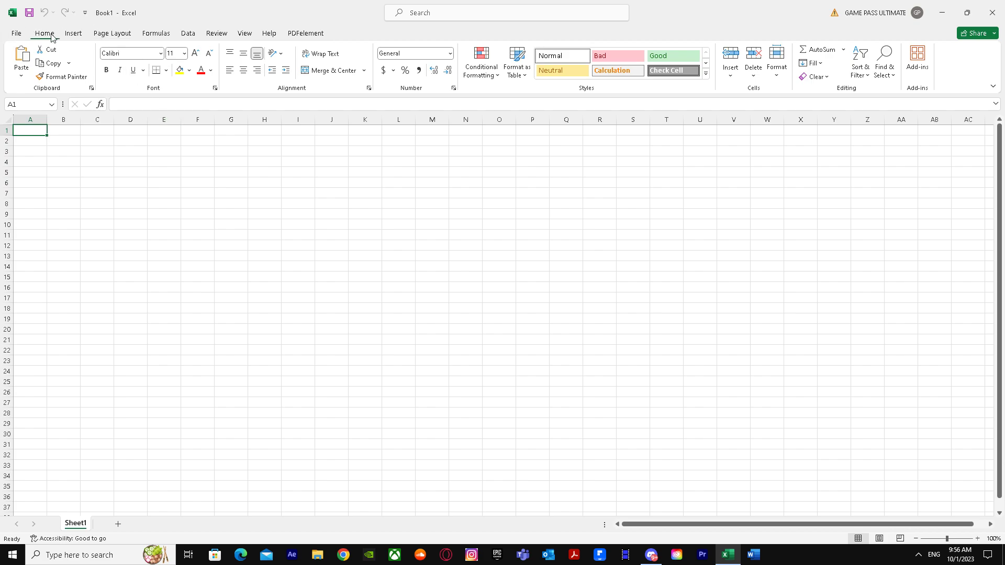
click(188, 32)
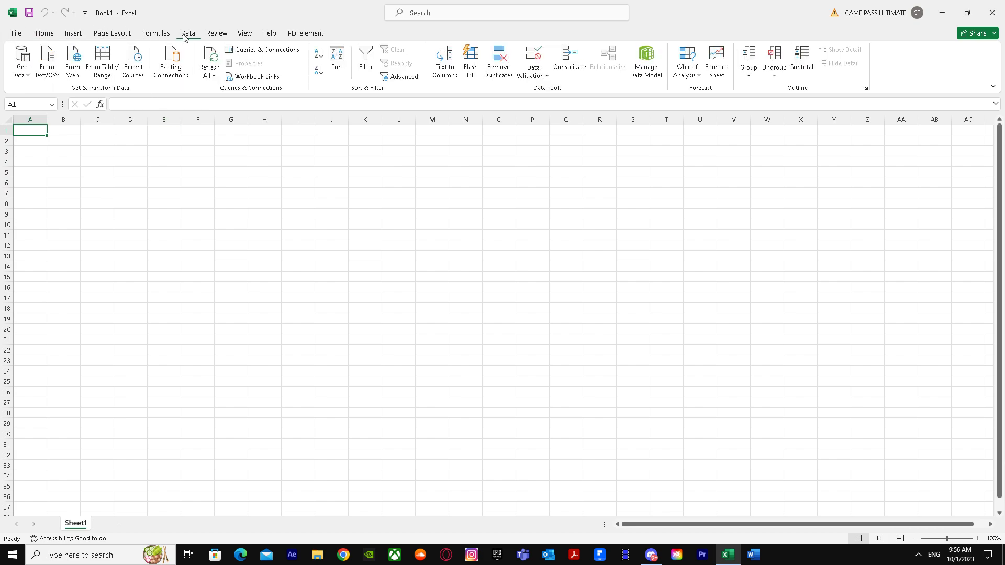
mouse_move(101, 61)
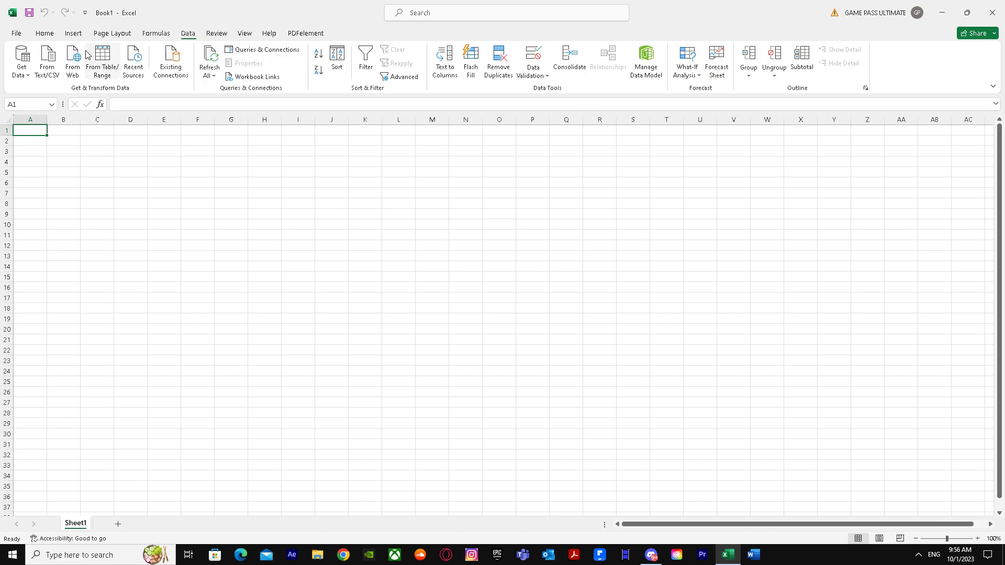
mouse_move(46, 58)
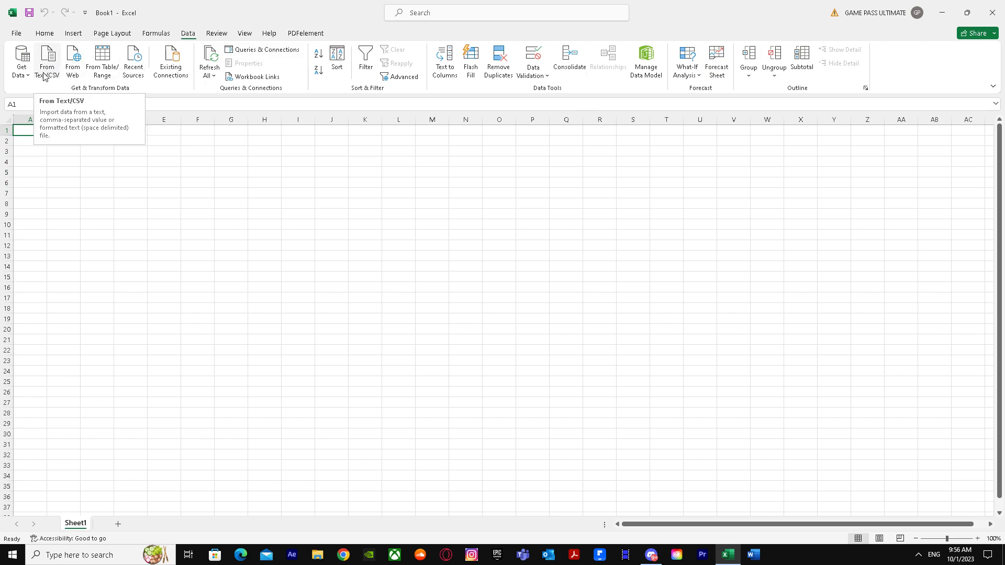
click(47, 60)
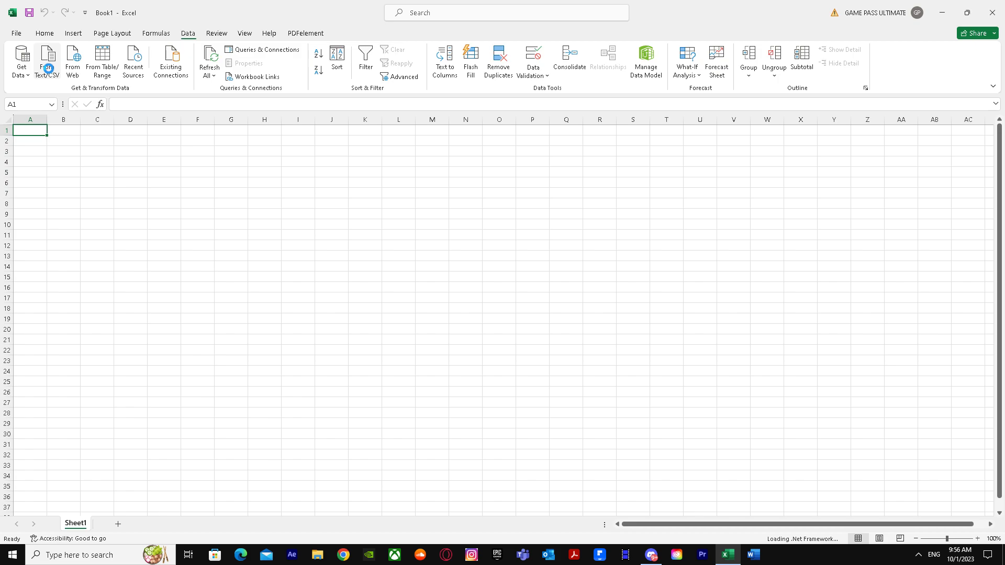
click(46, 60)
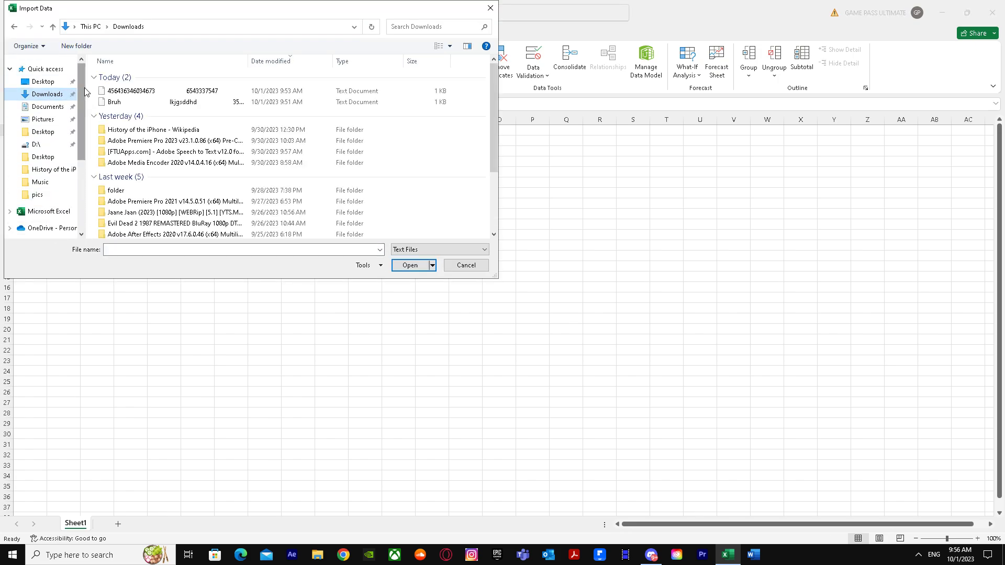
mouse_move(128, 90)
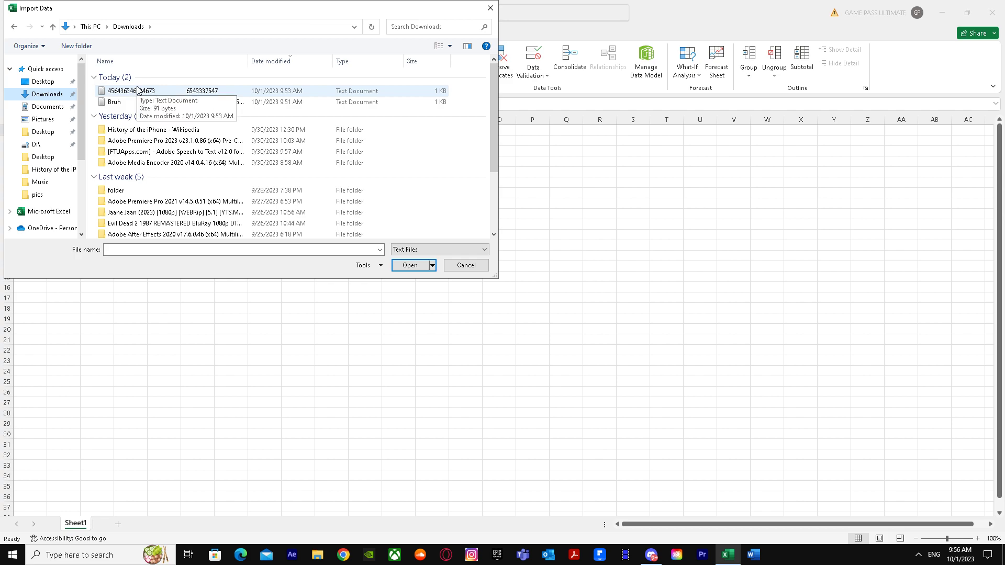
click(466, 266)
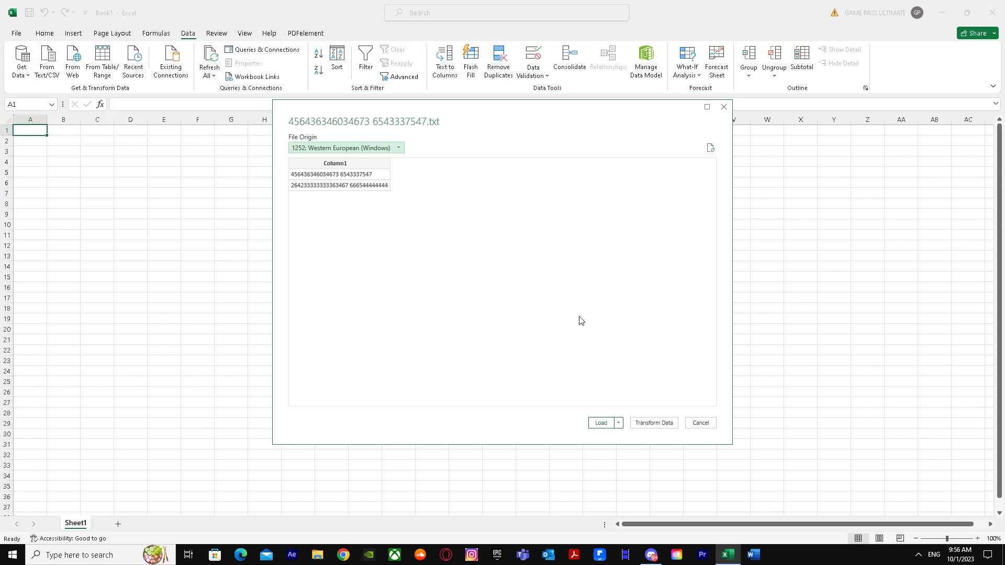
mouse_move(600, 423)
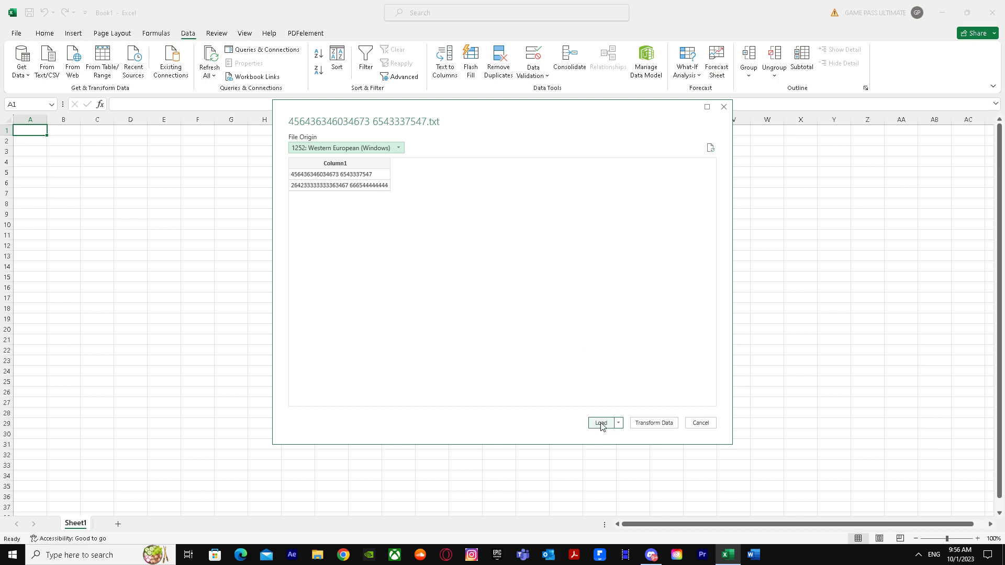
Load the previewed two number rows into the workbook.
click(600, 422)
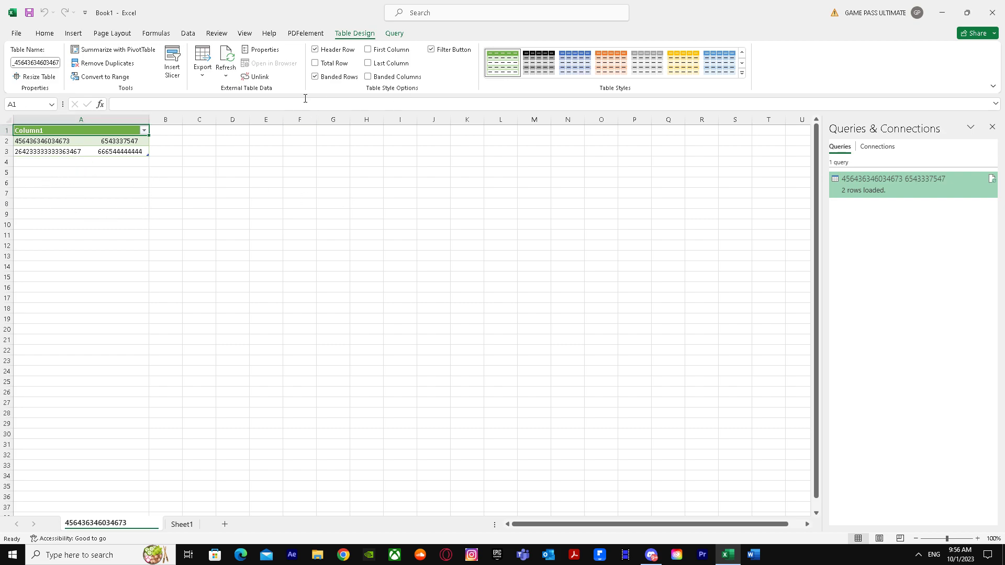
mouse_move(304, 99)
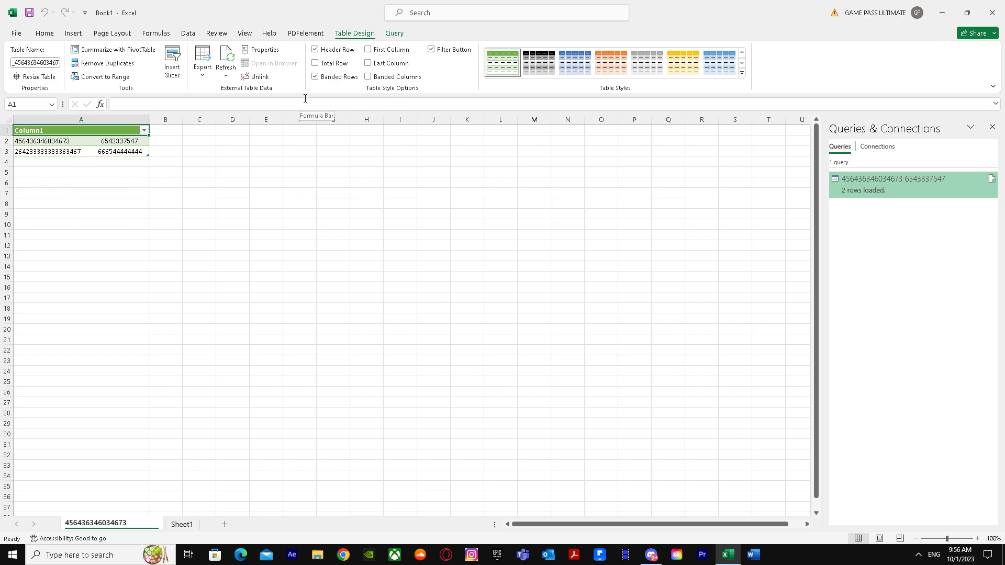